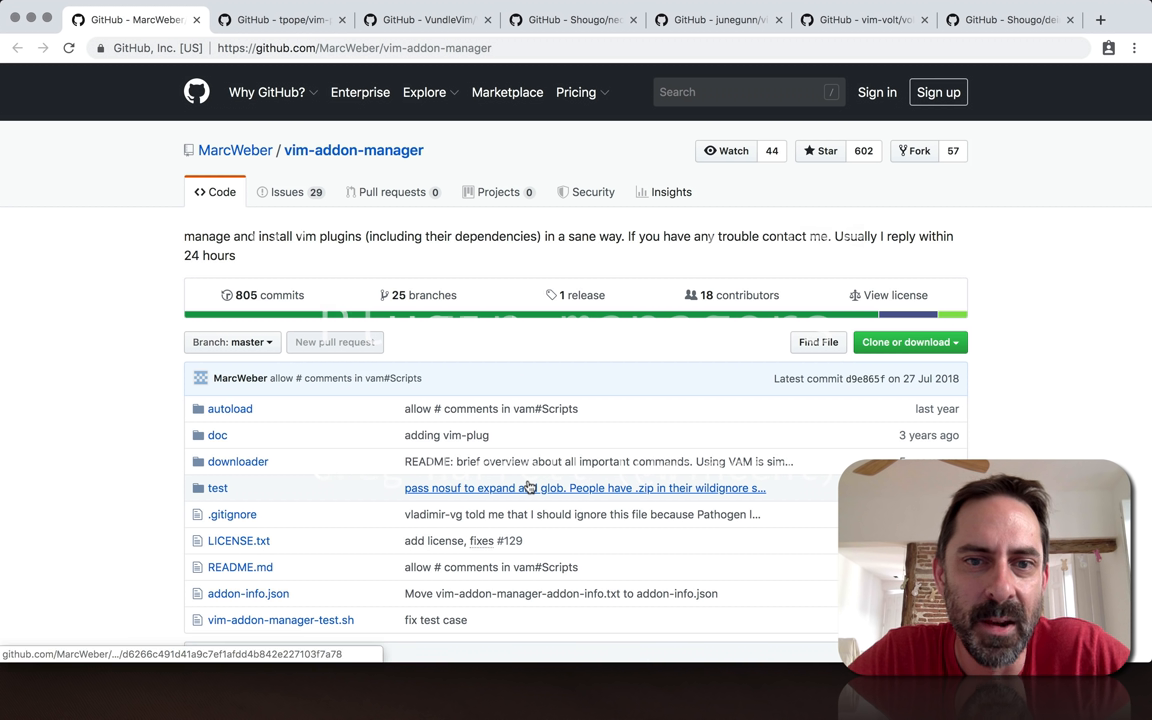
{"action": "mouse_move", "coordinate": [532, 488]}
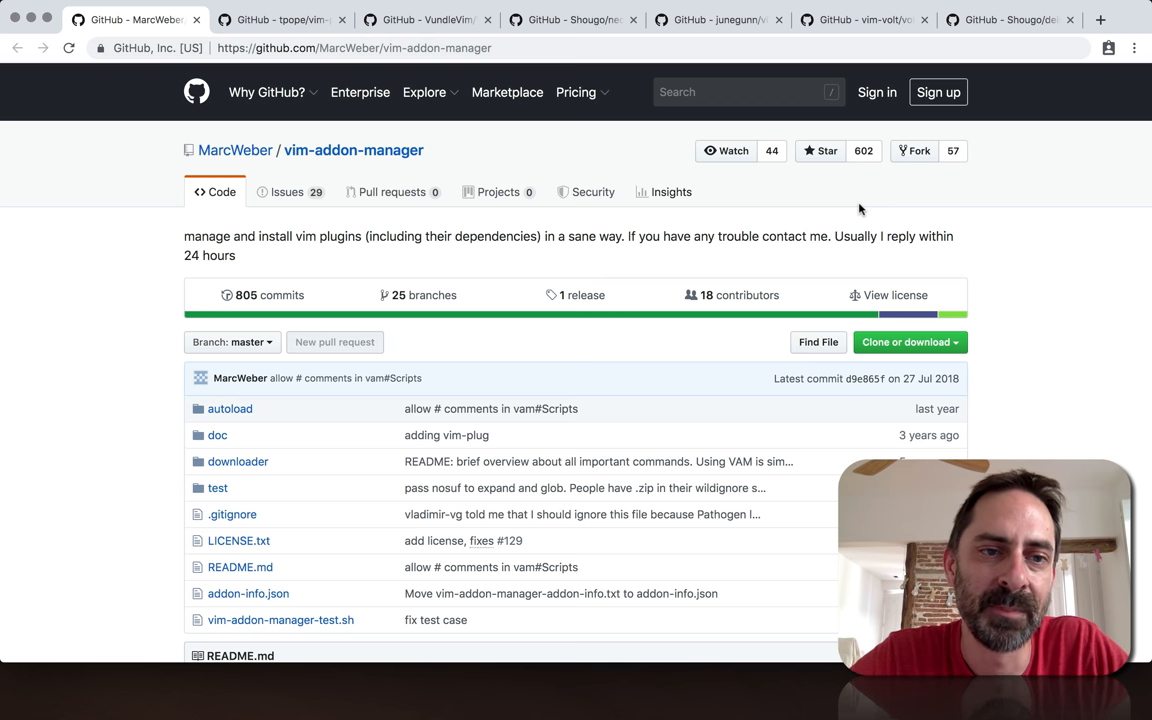
Step: Page through the Vundle.vim, neobundle.vim and vim-plug repositories, ending on vim-volt/volt
{"action": "left_click", "coordinate": [290, 18]}
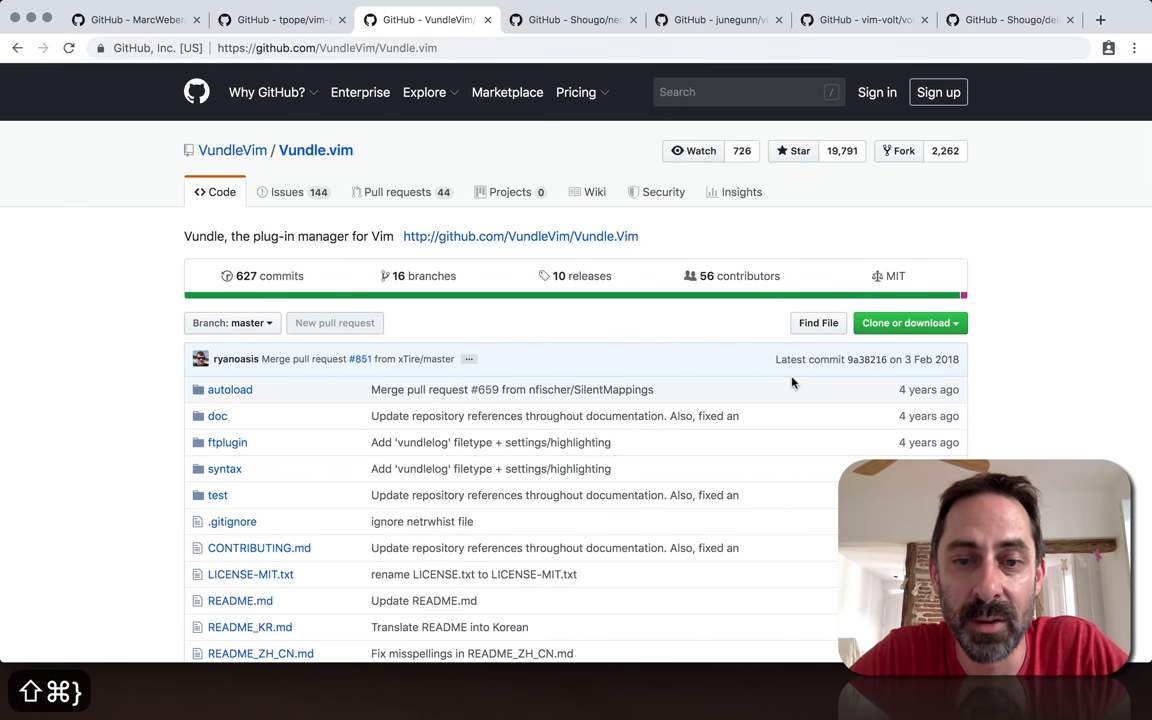
{"action": "mouse_move", "coordinate": [920, 364]}
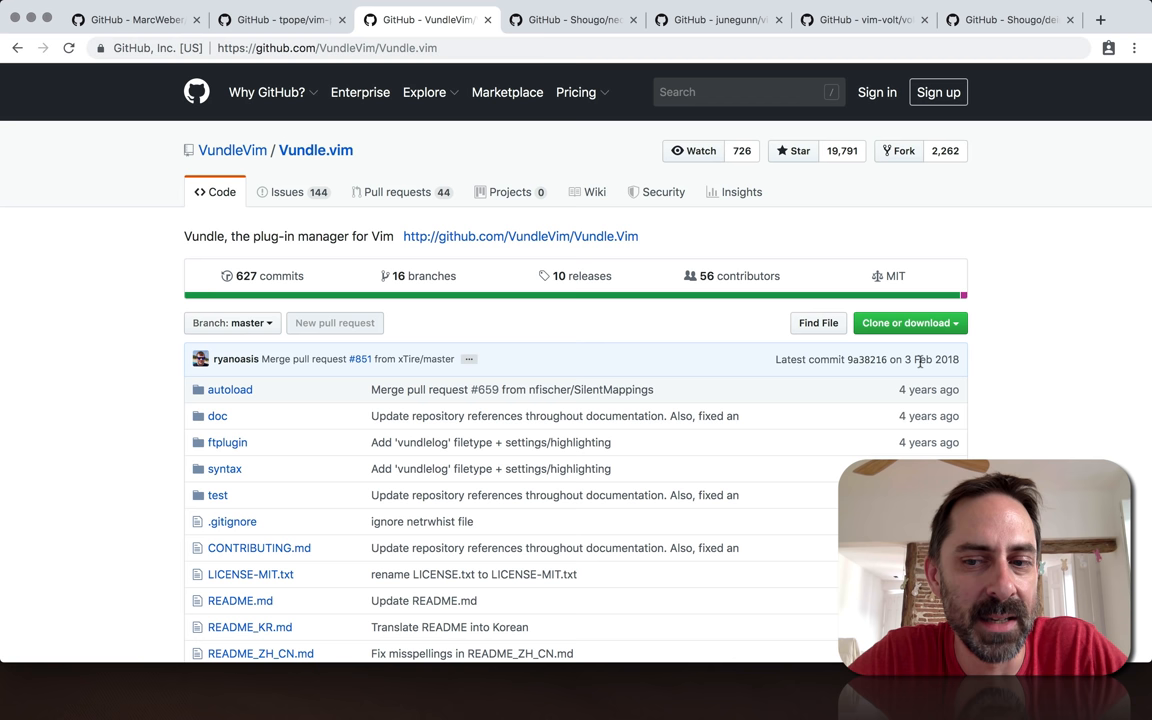
{"action": "mouse_move", "coordinate": [924, 360]}
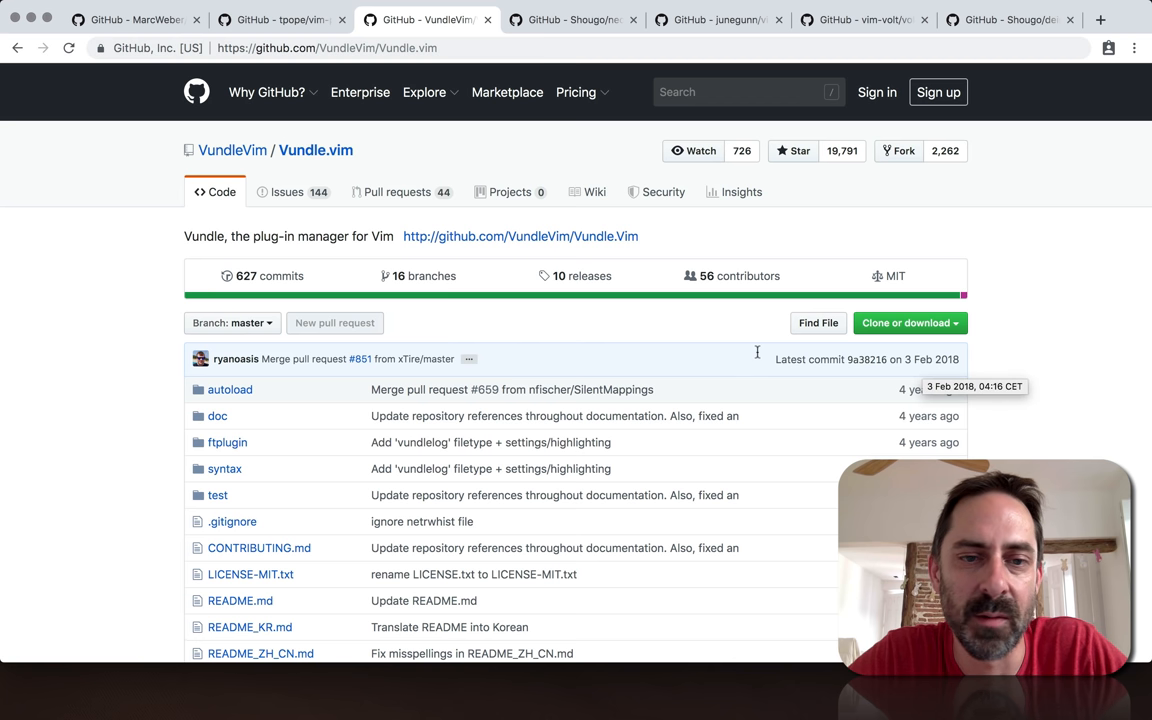
{"action": "mouse_move", "coordinate": [630, 378]}
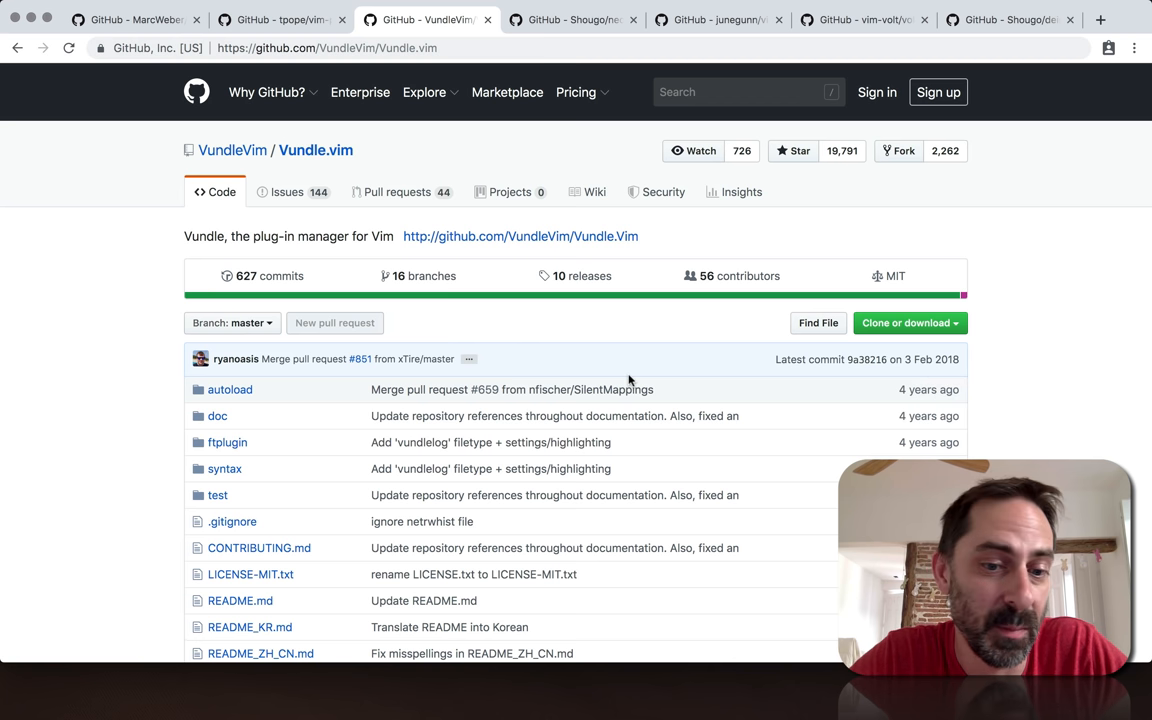
{"action": "left_click", "coordinate": [572, 18]}
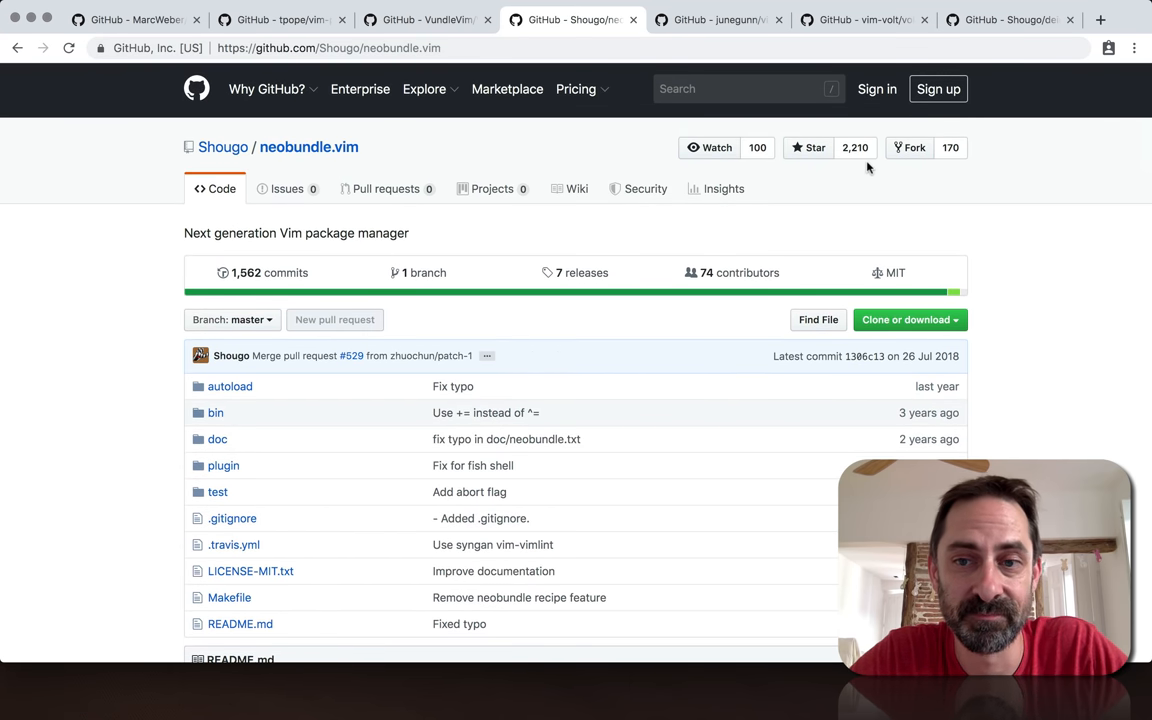
{"action": "left_click", "coordinate": [732, 20]}
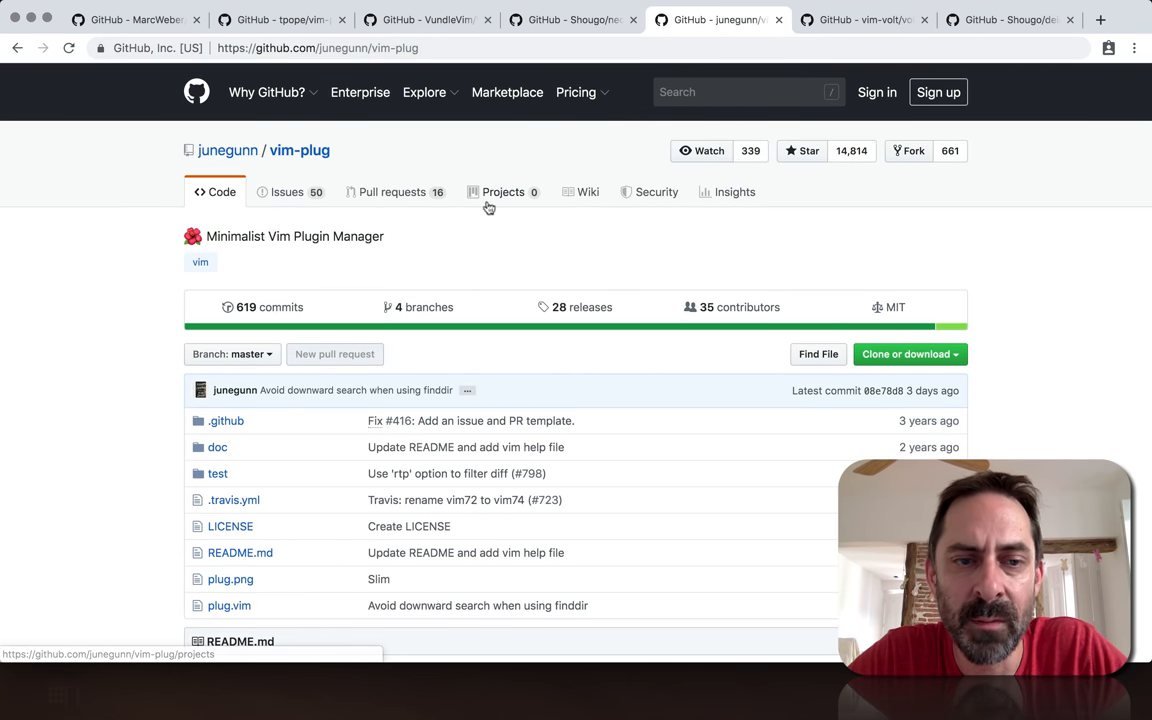
{"action": "mouse_move", "coordinate": [524, 248]}
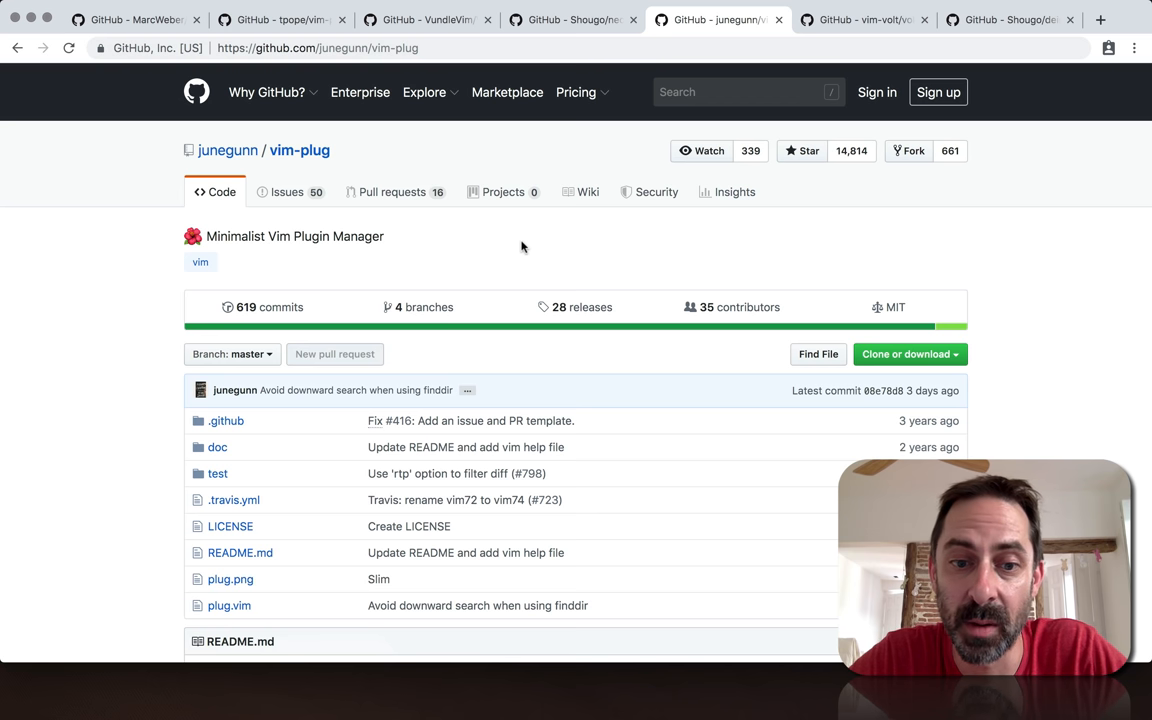
{"action": "mouse_move", "coordinate": [676, 244]}
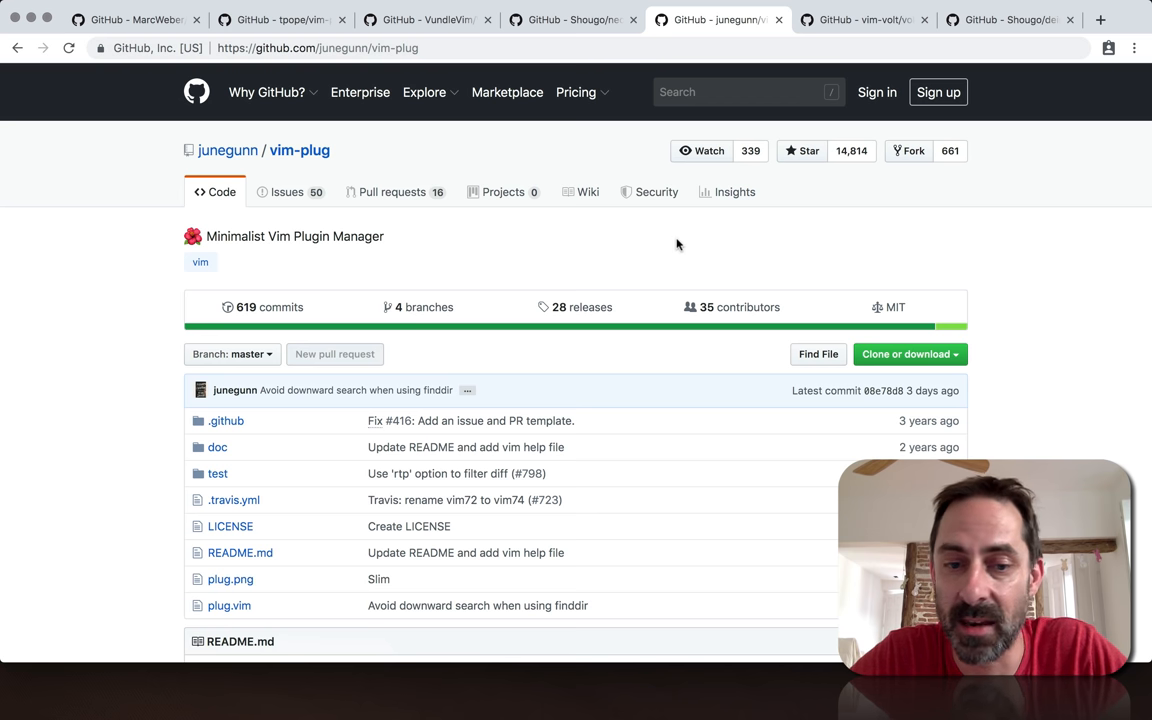
{"action": "left_click", "coordinate": [872, 20]}
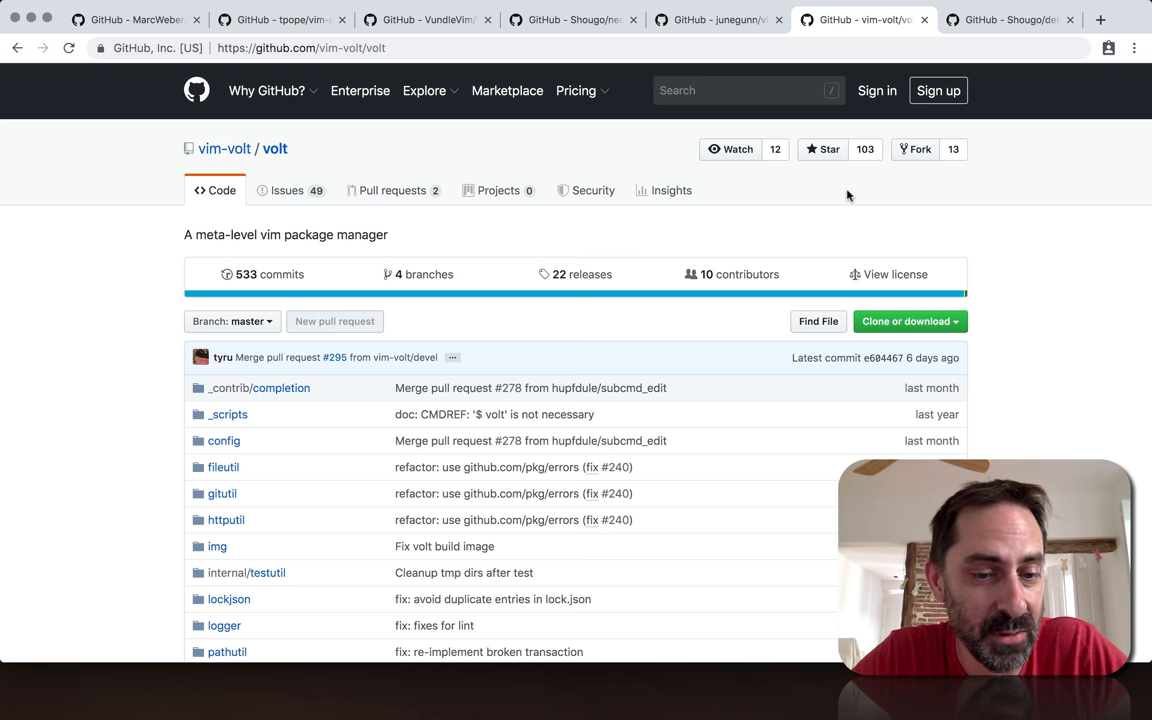
{"action": "mouse_move", "coordinate": [646, 304]}
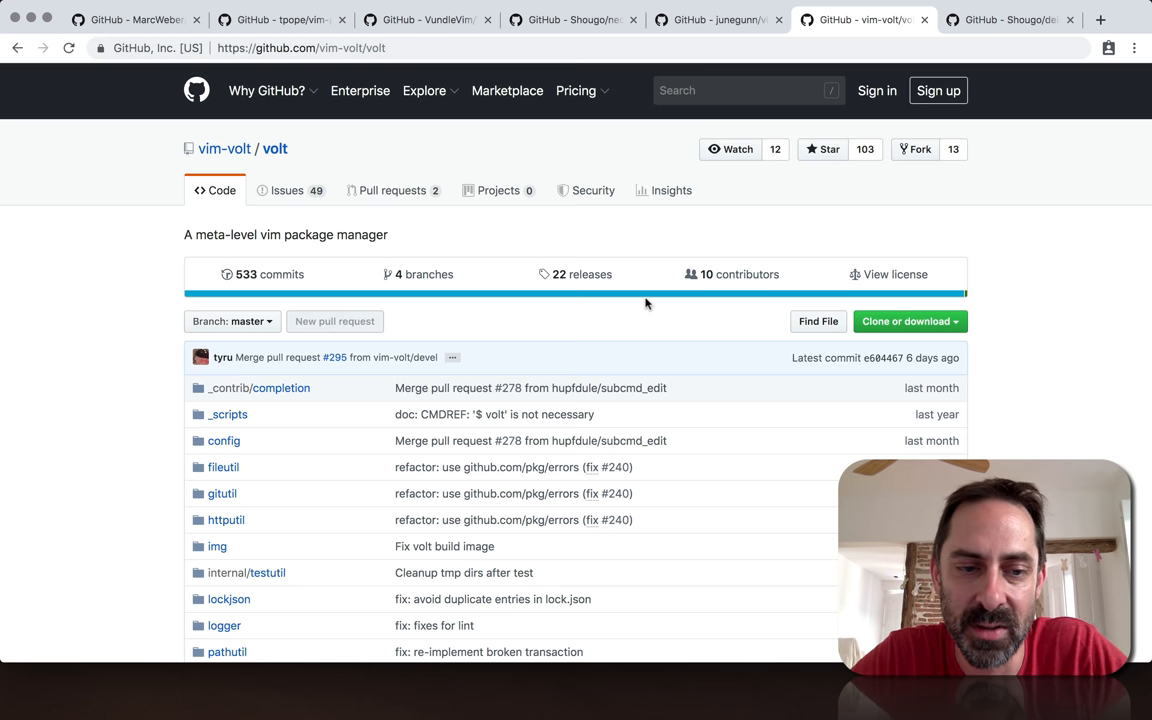
Step: Switch to the Shougo/dein.vim repository page
{"action": "left_click", "coordinate": [1008, 20]}
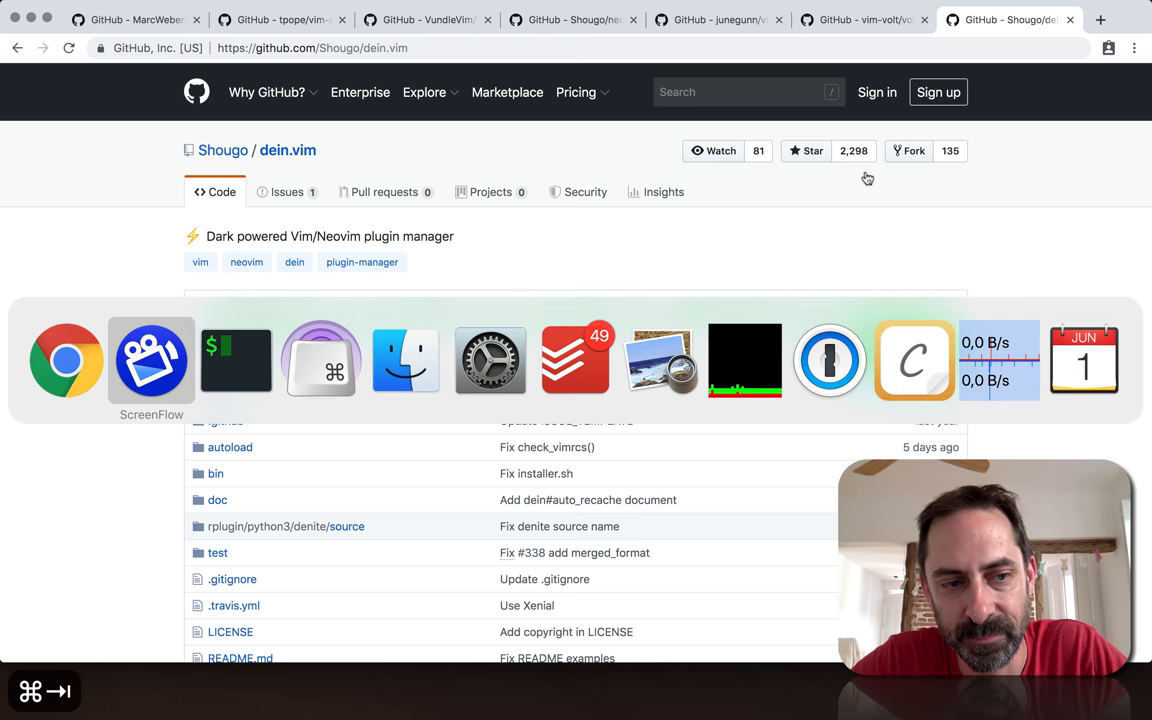
Step: Run git submodule in the dotfiles repo to list plugin submodules with version tags
{"action": "left_click", "coordinate": [236, 360]}
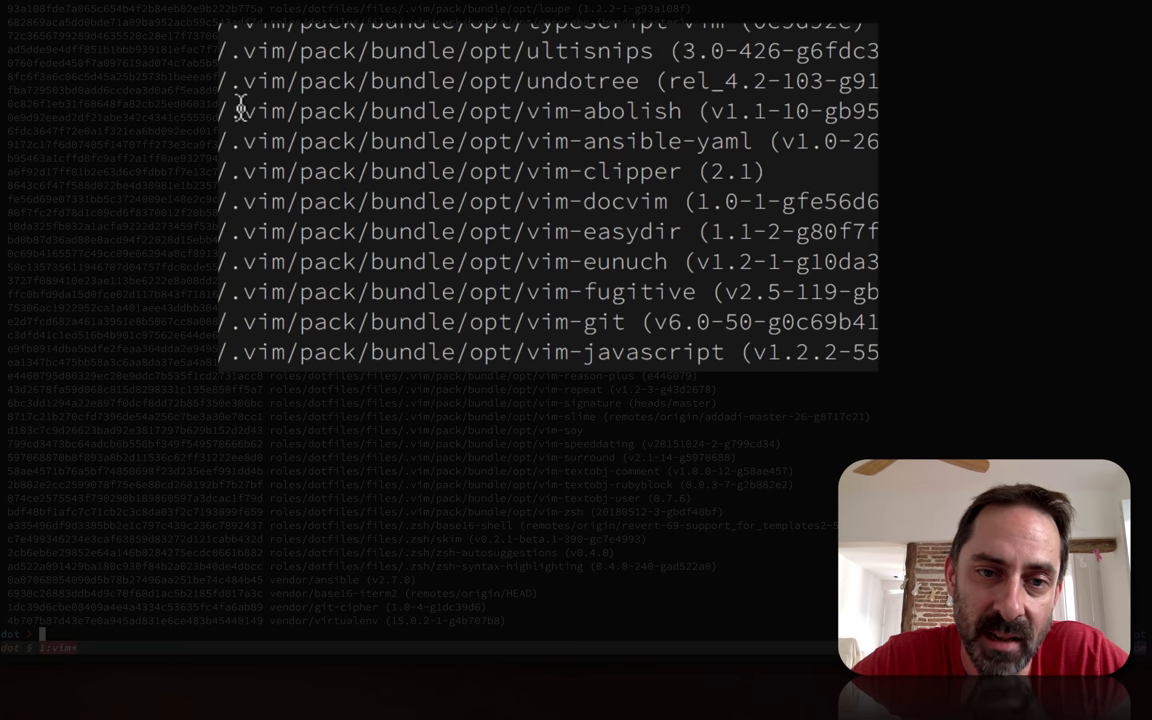
{"action": "mouse_move", "coordinate": [492, 120]}
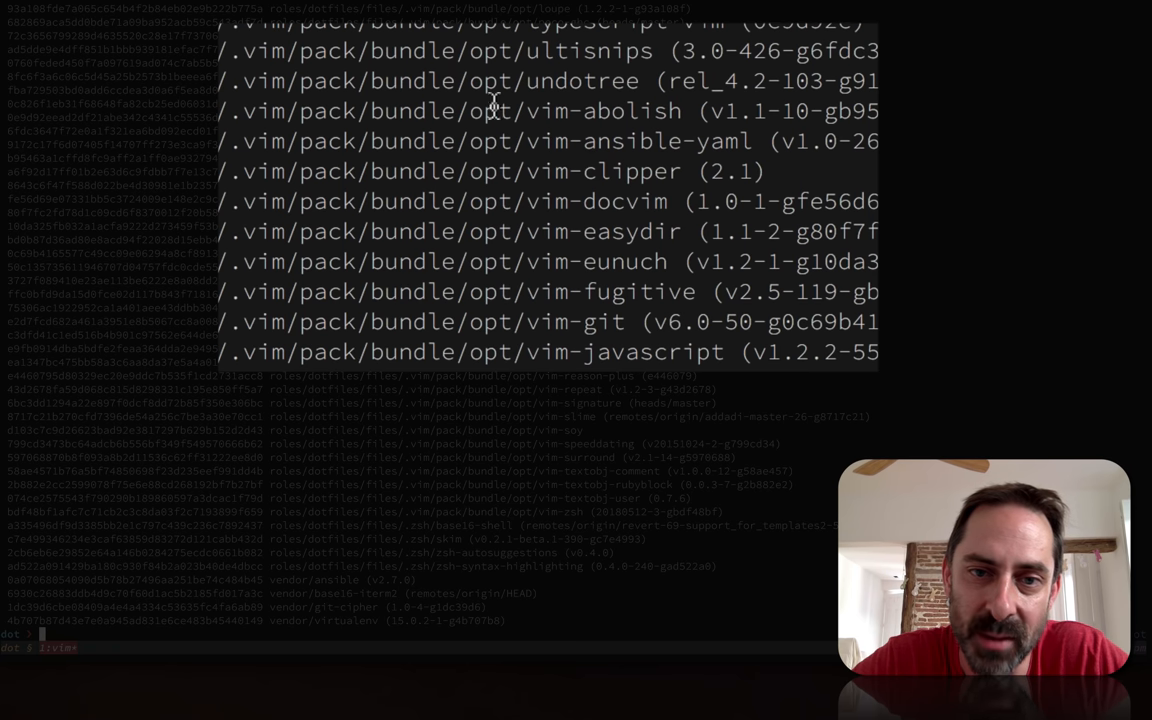
{"action": "mouse_move", "coordinate": [652, 96]}
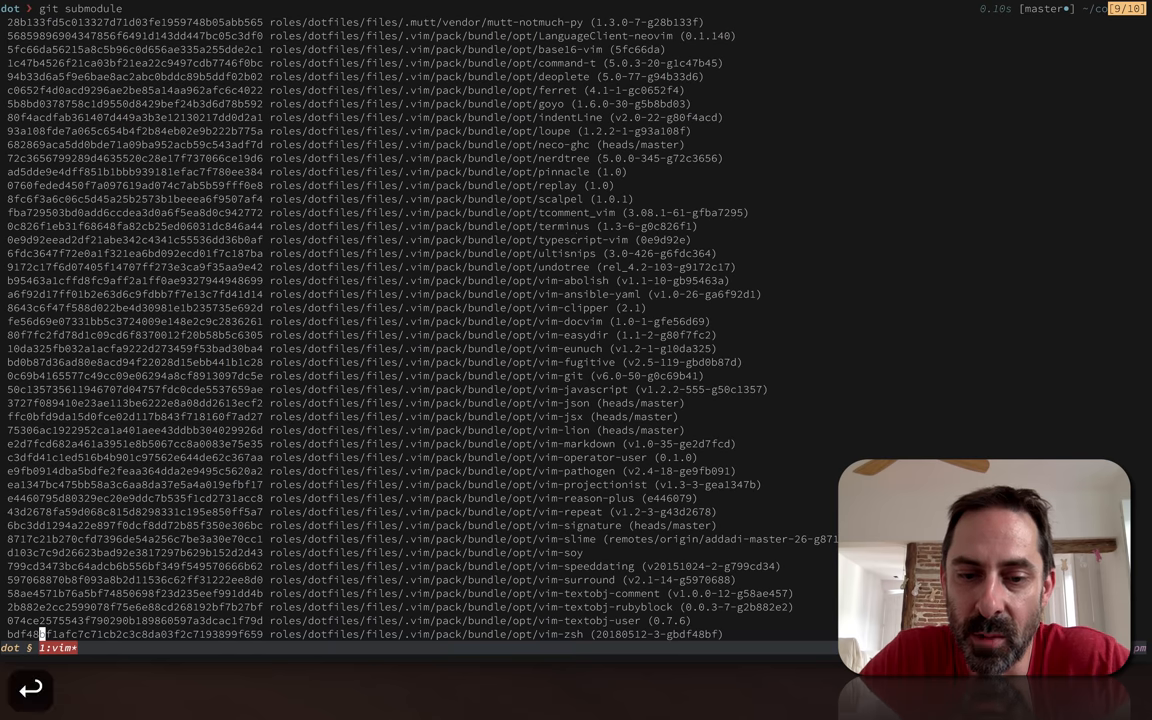
Step: Scroll through the .gitmodules [submodule] entries with their pack/bundle/opt paths and GitHub URLs
{"action": "scroll", "scroll_direction": "down", "scroll_amount": 3}
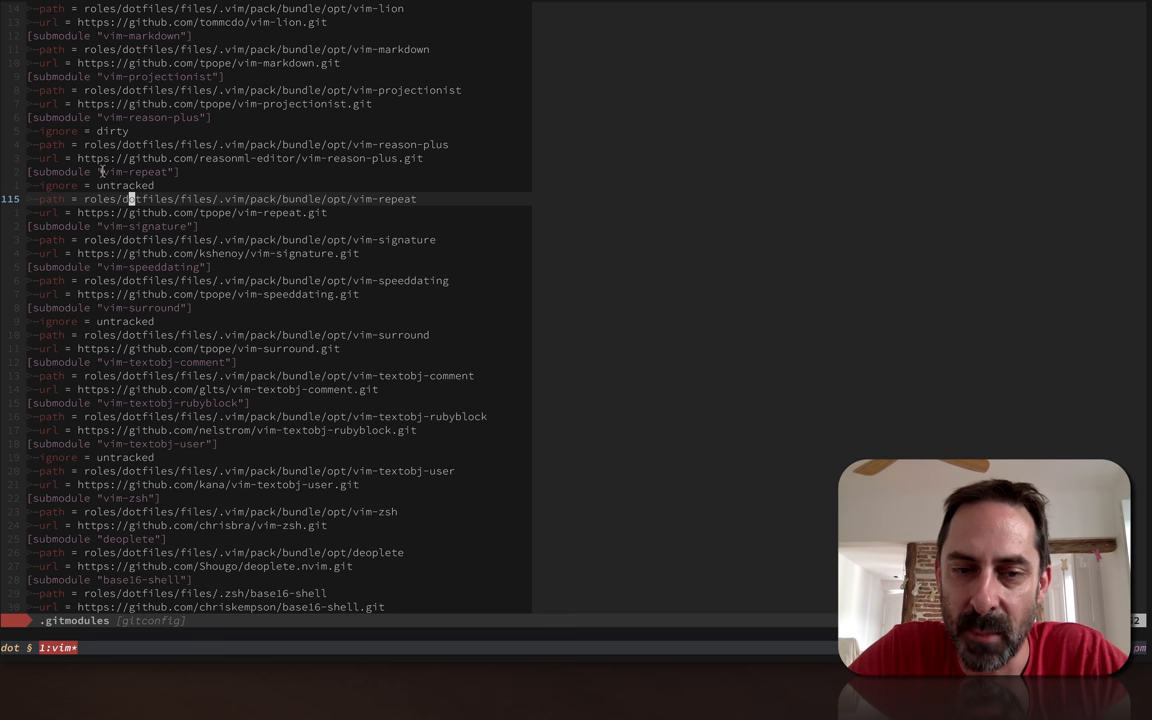
{"action": "mouse_move", "coordinate": [132, 172]}
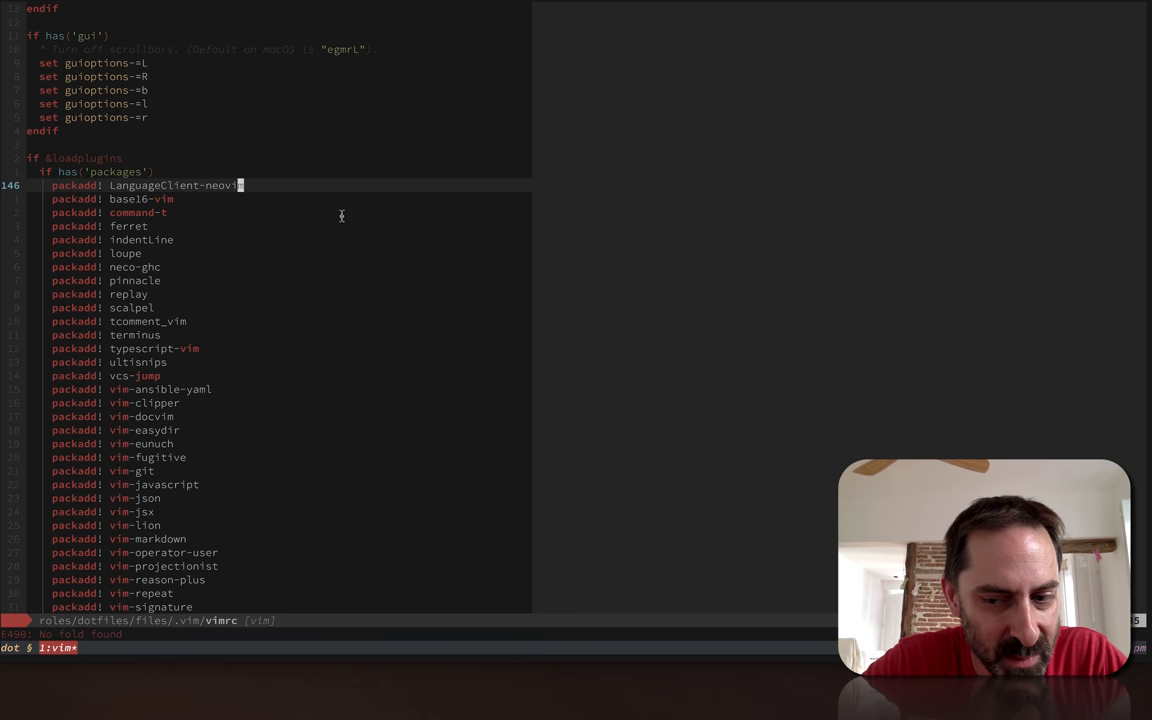
{"action": "mouse_move", "coordinate": [344, 214]}
{"action": "type", "text": "ll"}
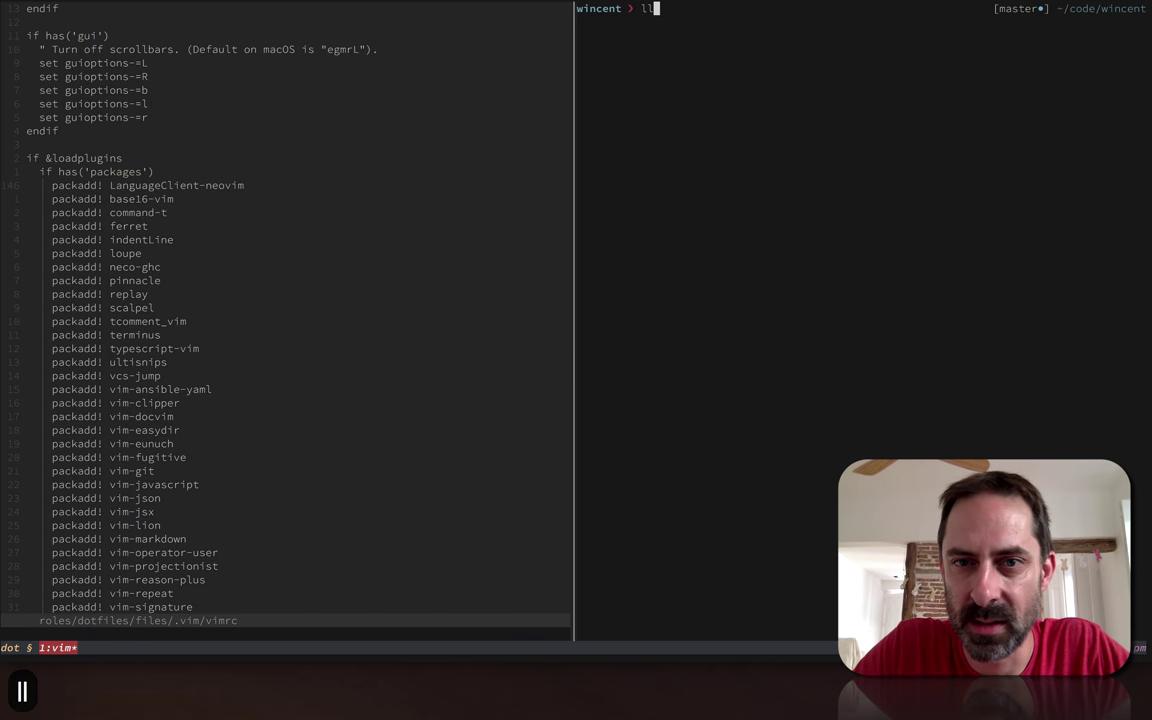
Step: Run ls ~/.vim/pack/bundle/opt to list the installed plugin directories
{"action": "type", "text": "s"}
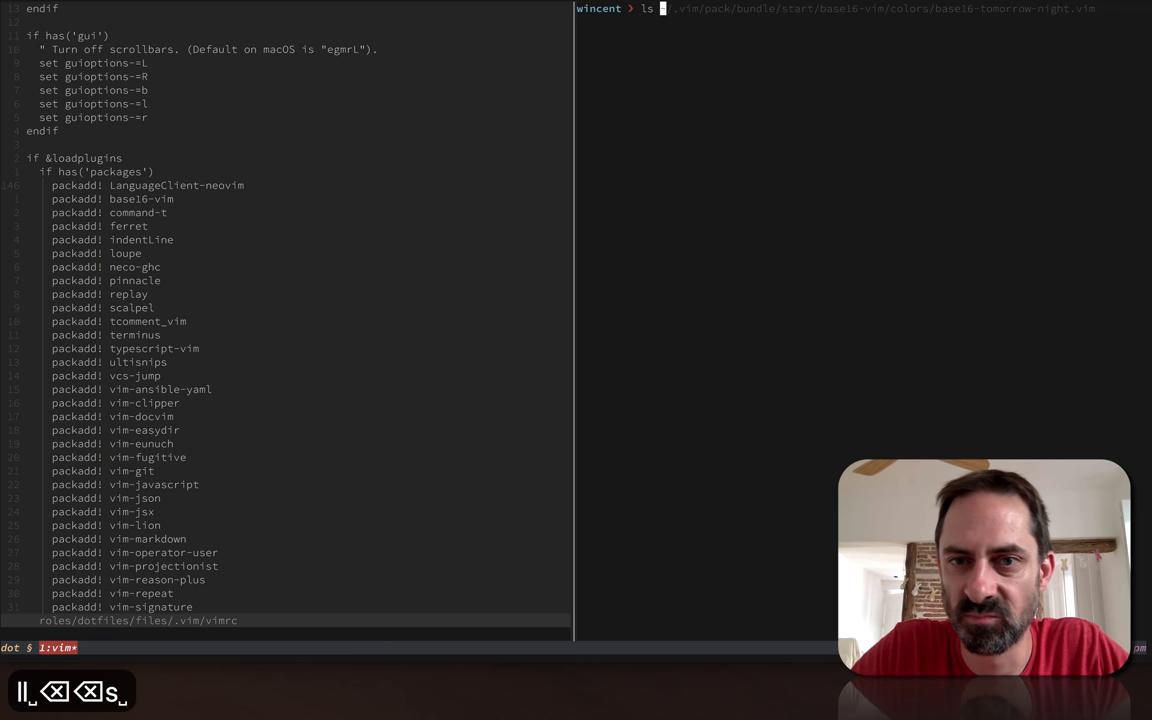
{"action": "type", "text": "~/.vim/pack/bundle"}
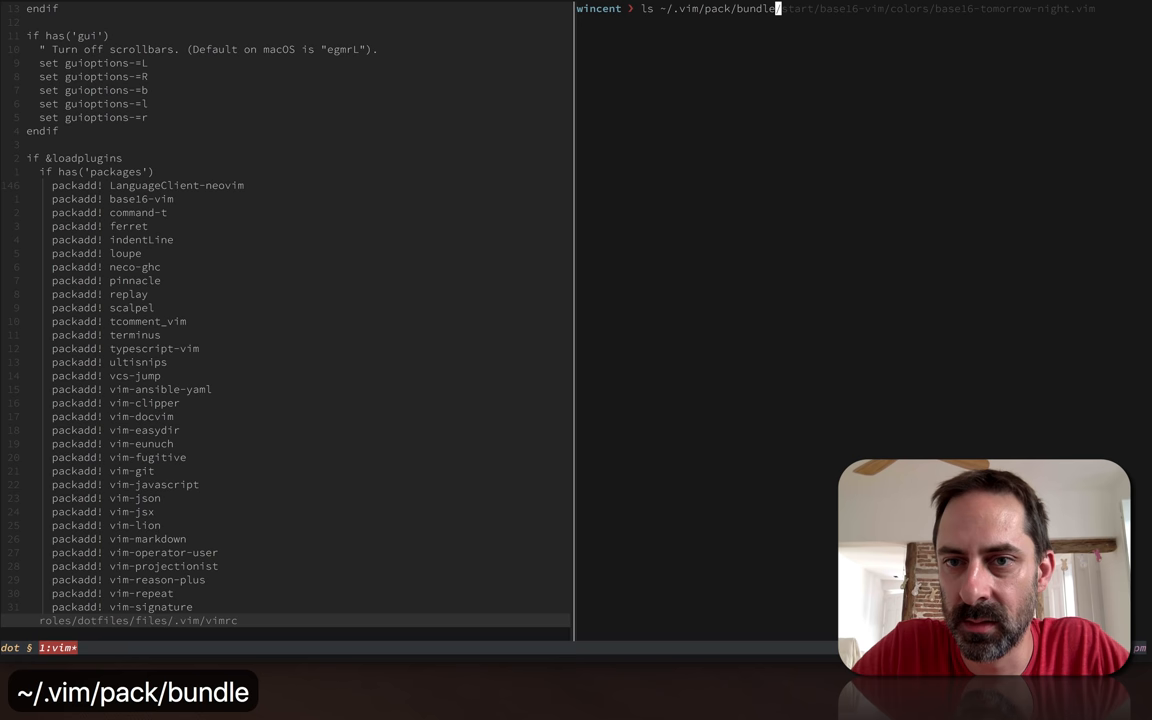
{"action": "type", "text": "/opt"}
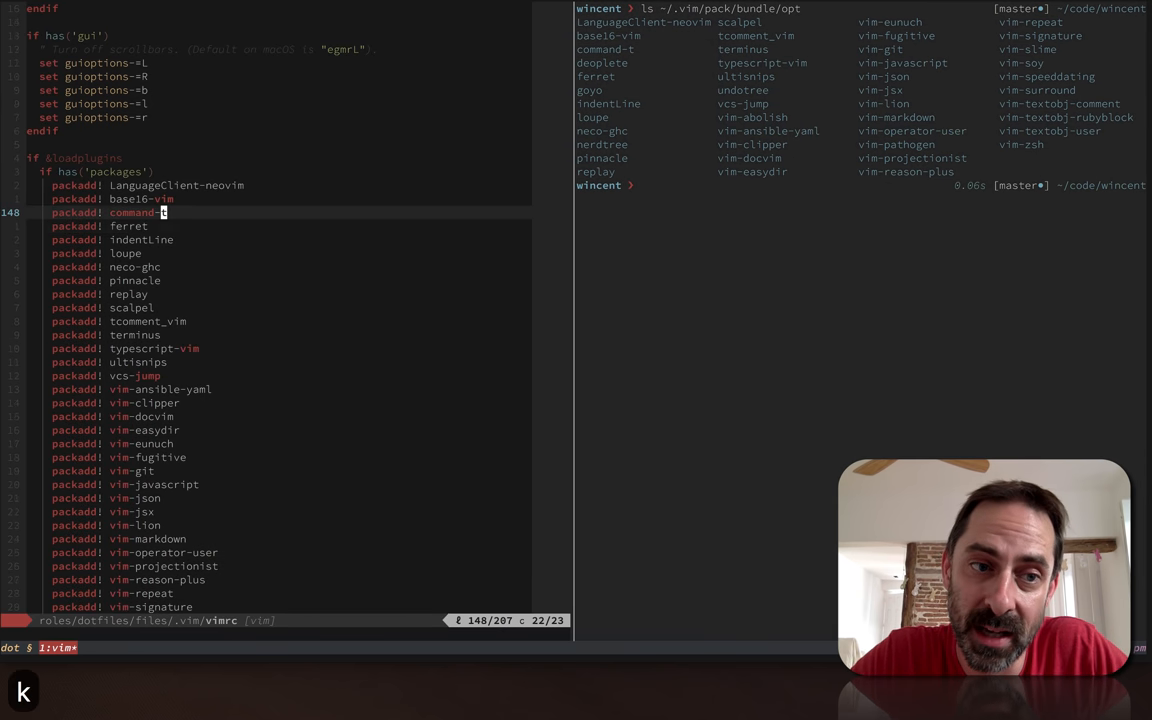
{"action": "key", "text": "j"}
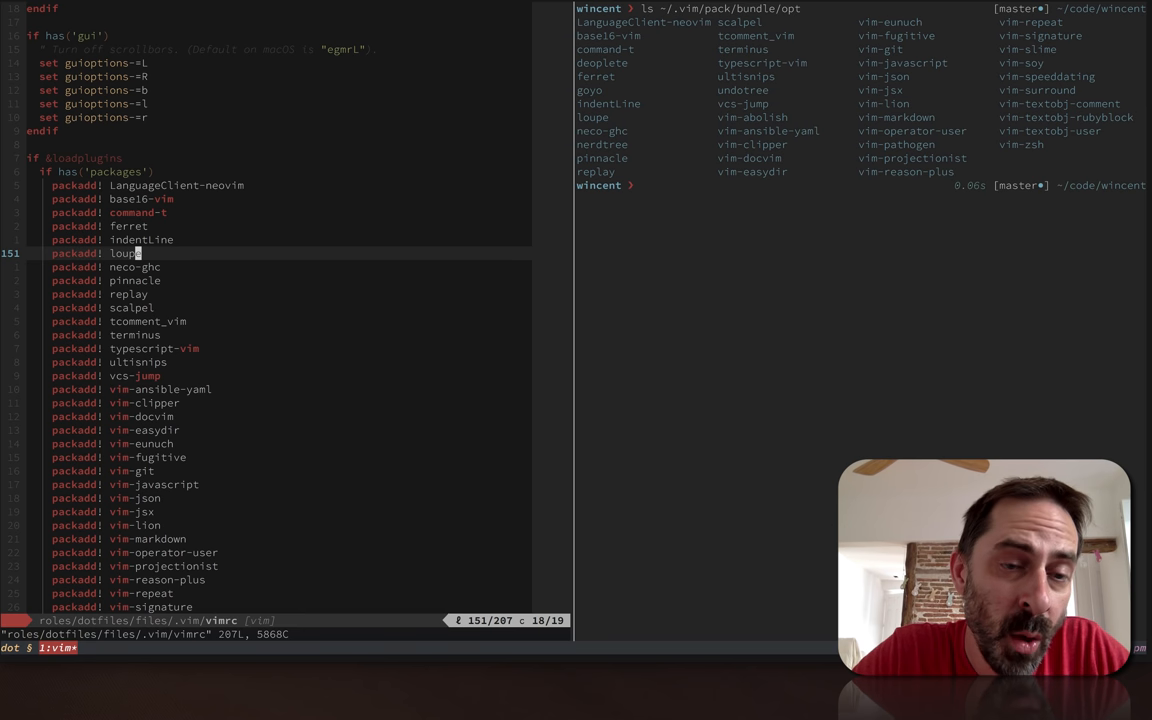
Step: Move down in vimrc to the else branch sourcing pathogen.vim and calling pathogen#infect
{"action": "key", "text": "j"}
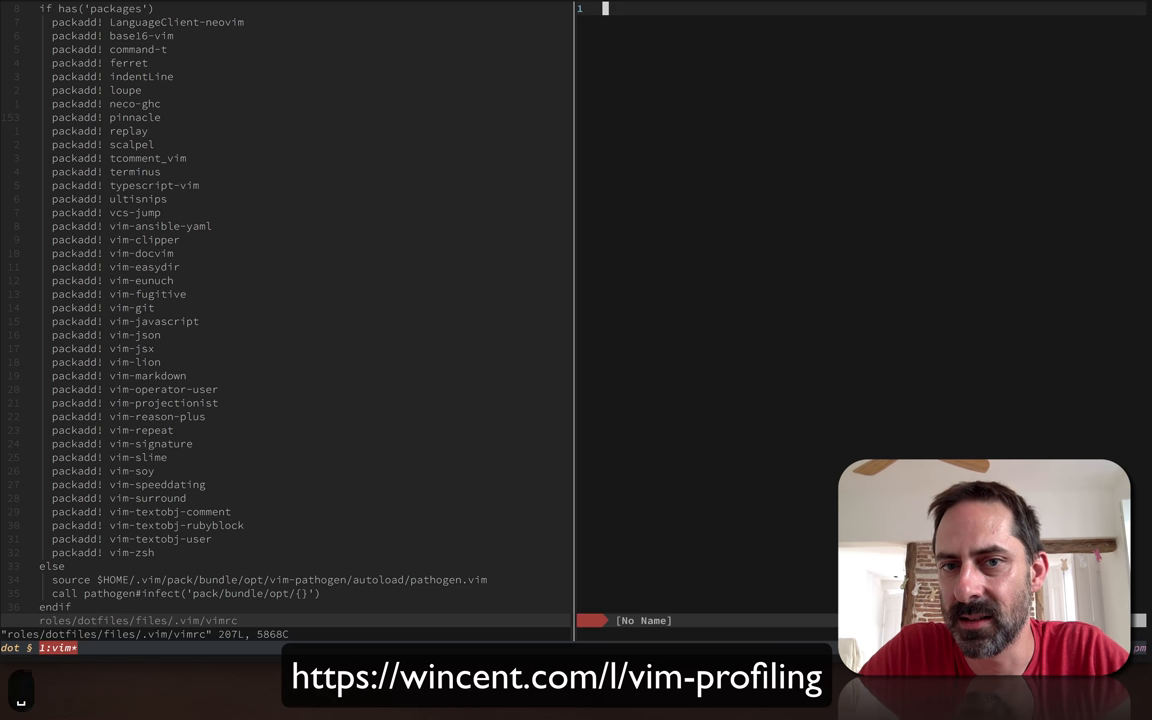
{"action": "type", "text": "ls ~/.vim/pack/bundle/opt"}
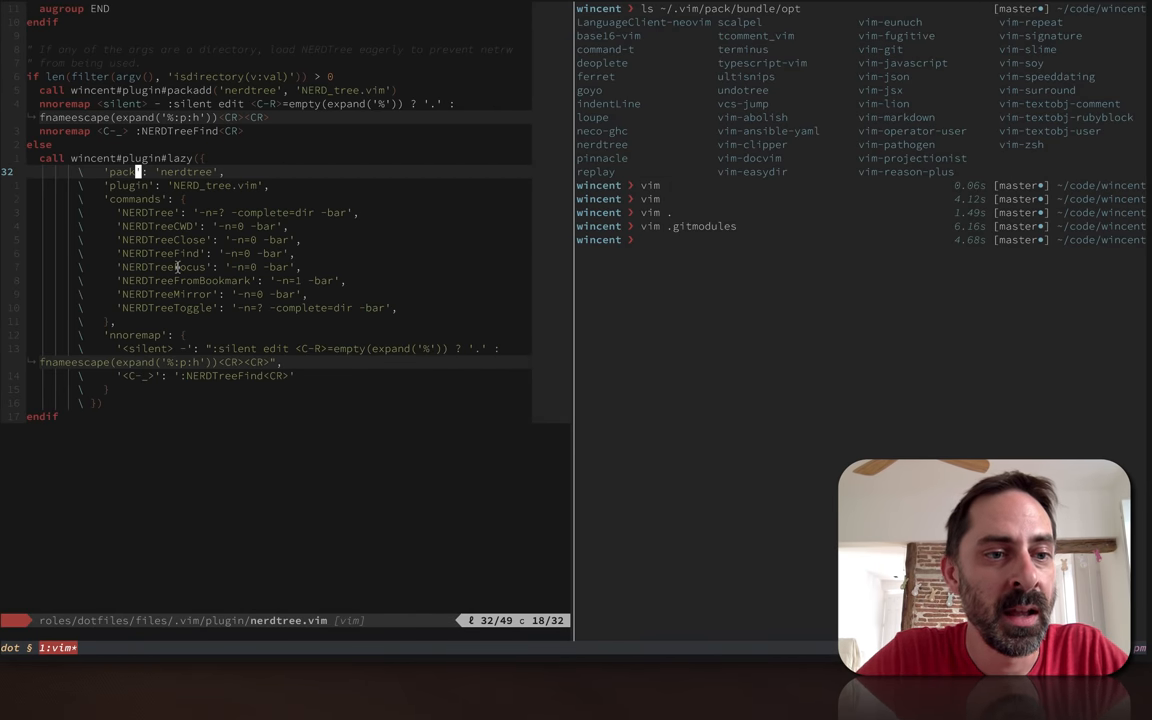
Step: Enter :NERDTree on the command line to complete against the lazy-loaded NERDTree commands
{"action": "type", "text": ":Nerd"}
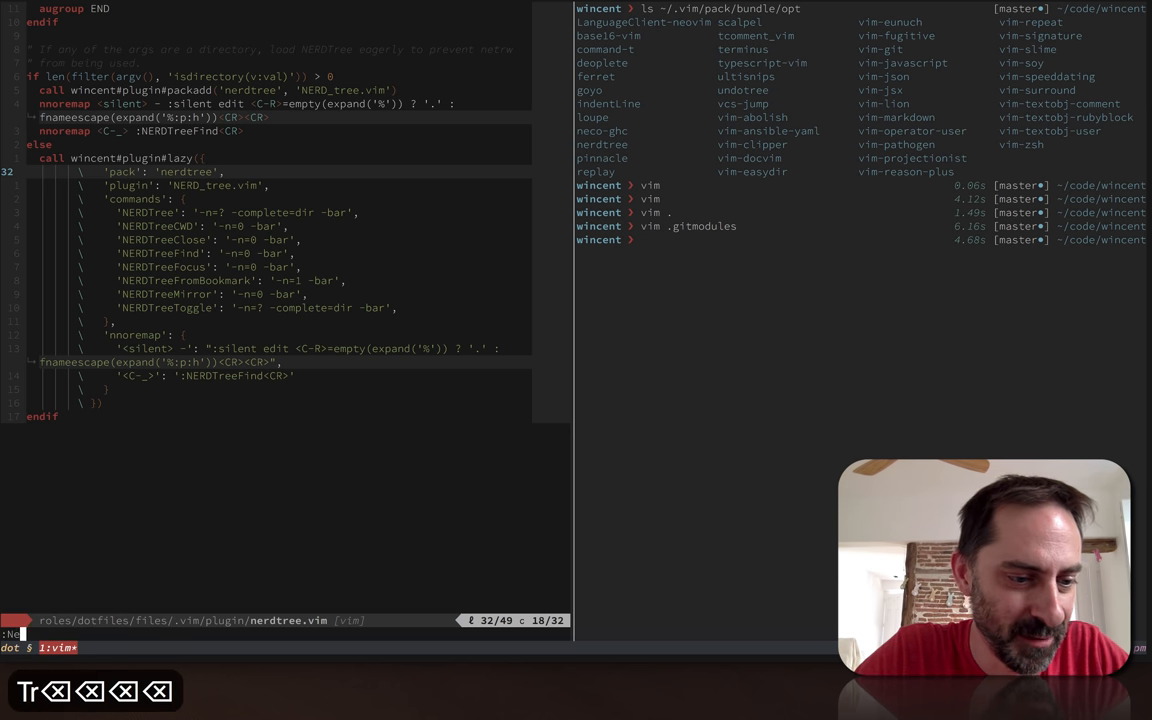
{"action": "type", "text": "NERDTree"}
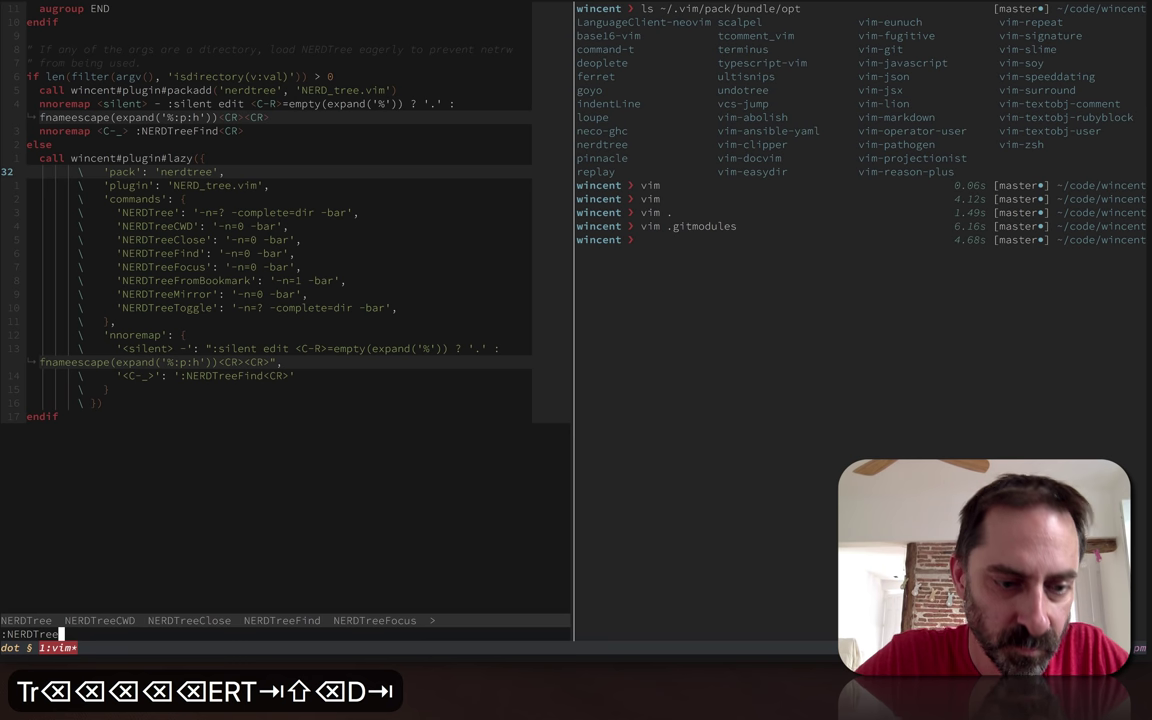